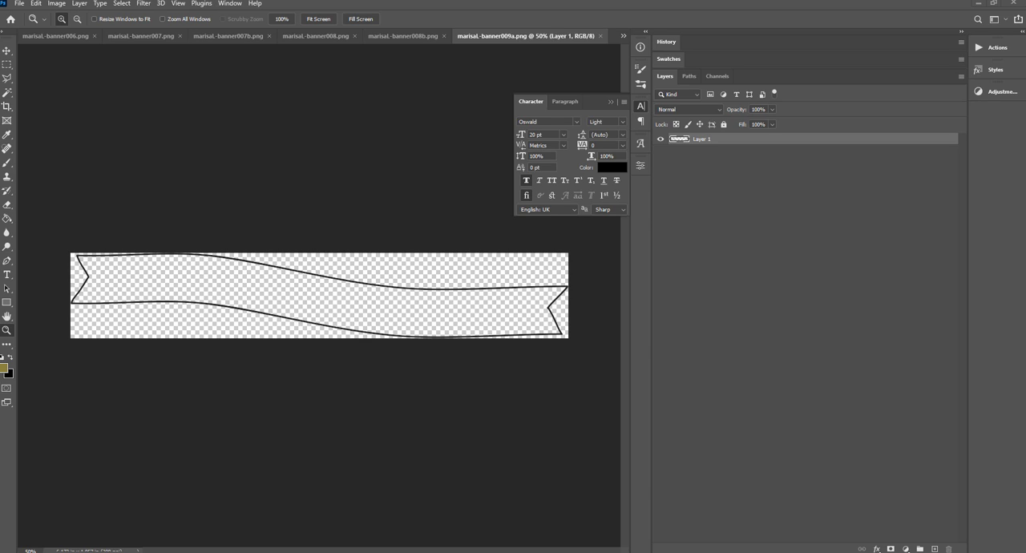
{"action": "mouse_move", "coordinate": [335, 277]}
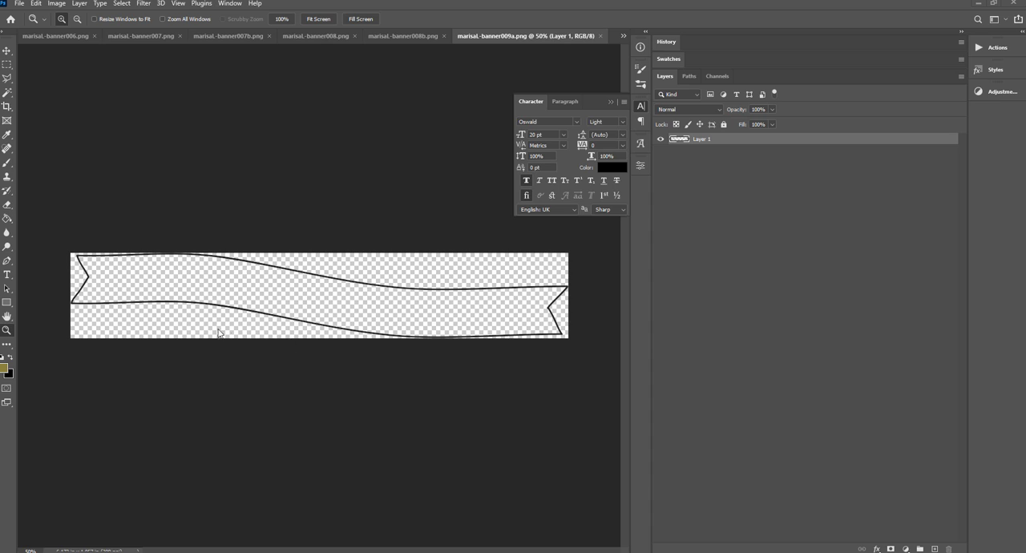
{"action": "mouse_move", "coordinate": [14, 270]}
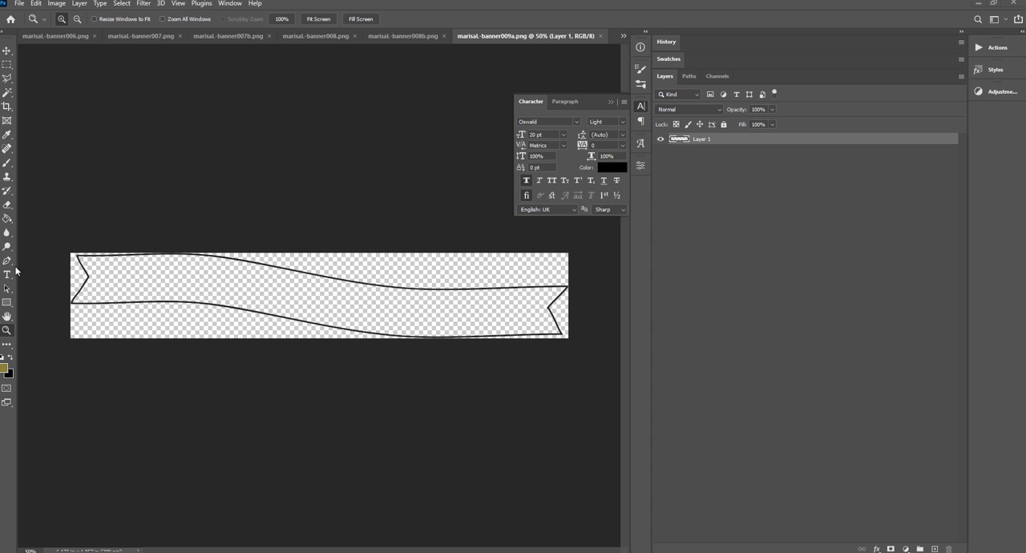
{"action": "mouse_move", "coordinate": [6, 262]}
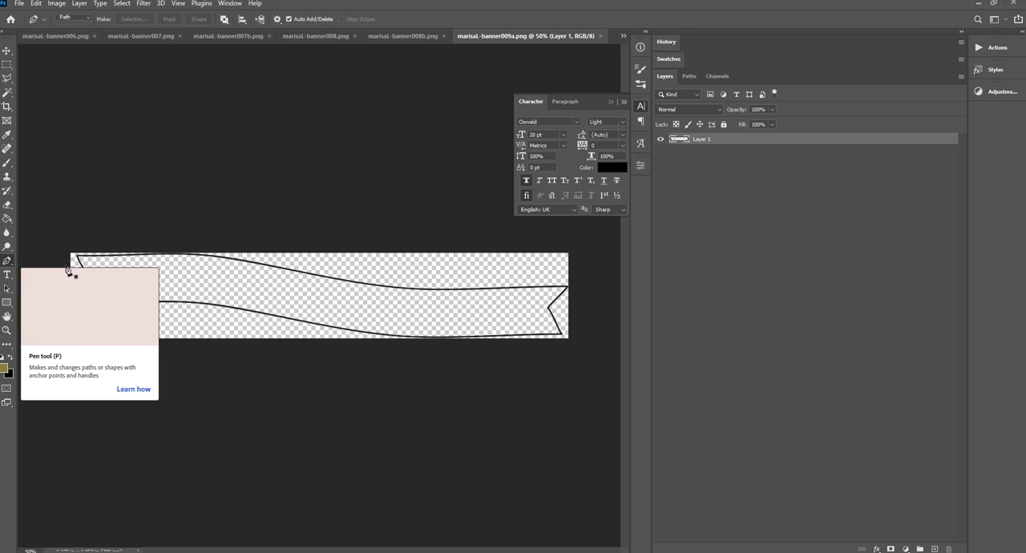
{"action": "mouse_move", "coordinate": [93, 300]}
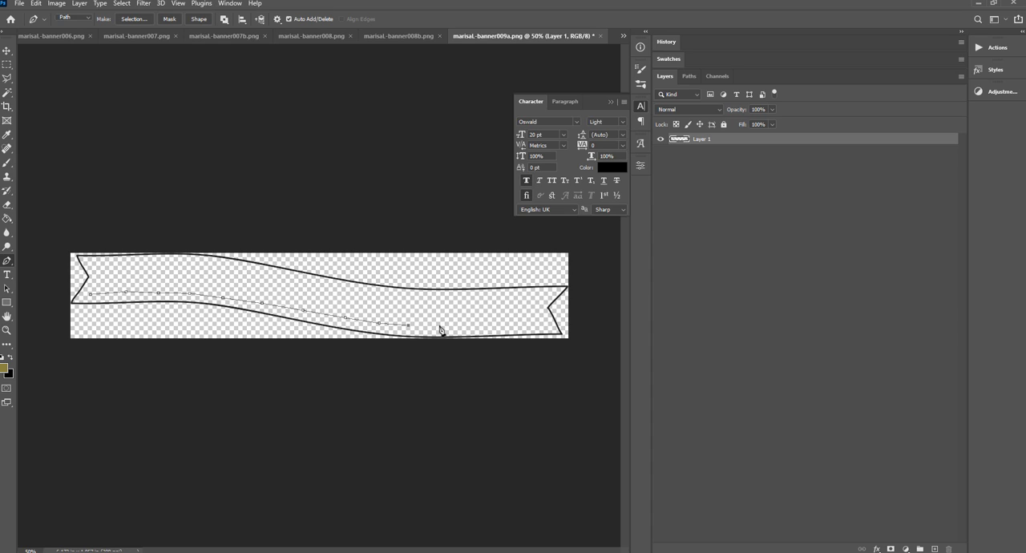
Extend the pen path toward the banner's right tail, following its wave
{"action": "left_click", "coordinate": [481, 327]}
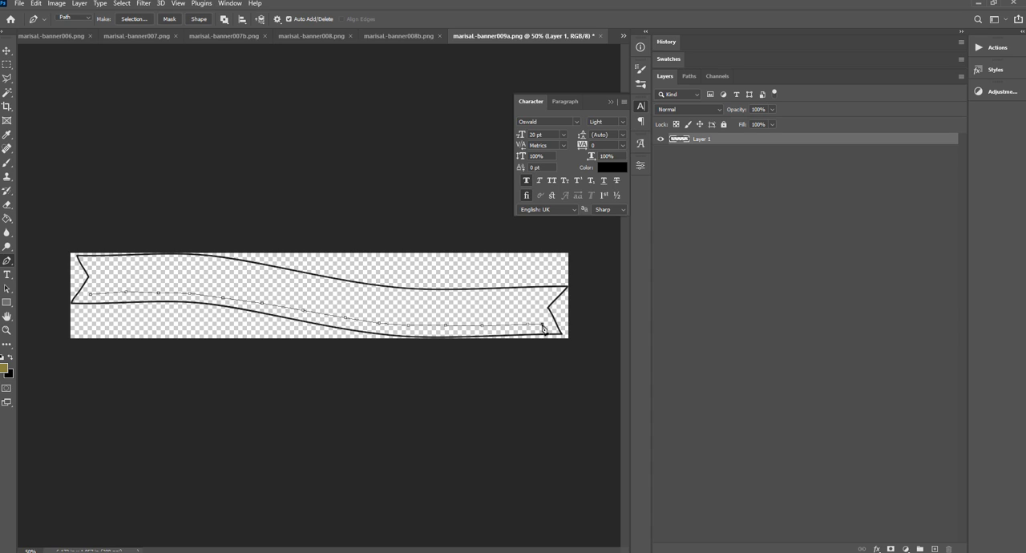
{"action": "mouse_move", "coordinate": [14, 275]}
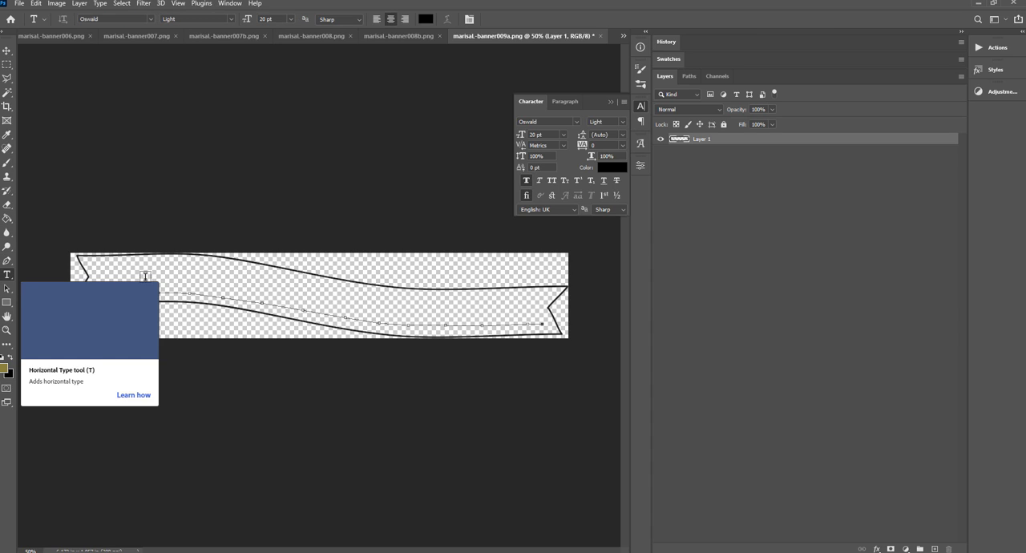
{"action": "mouse_move", "coordinate": [295, 301]}
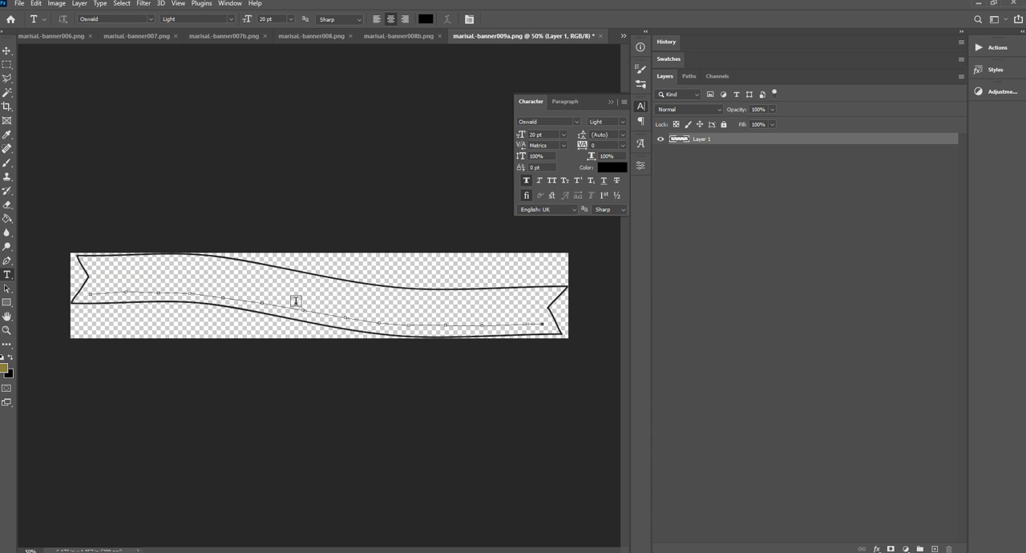
{"action": "mouse_move", "coordinate": [318, 311]}
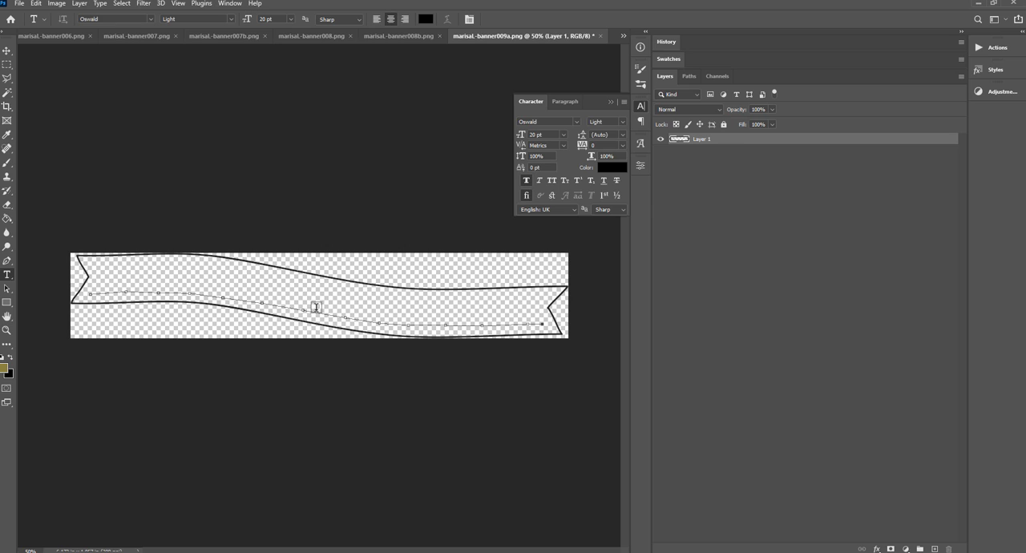
Enter 'Lorem ipsum dolor sit amet, consectetur adipiscing' as text along the banner's curved path
{"action": "type", "text": "Lorem ipsum dolor sit amet, consectetur adipiscing"}
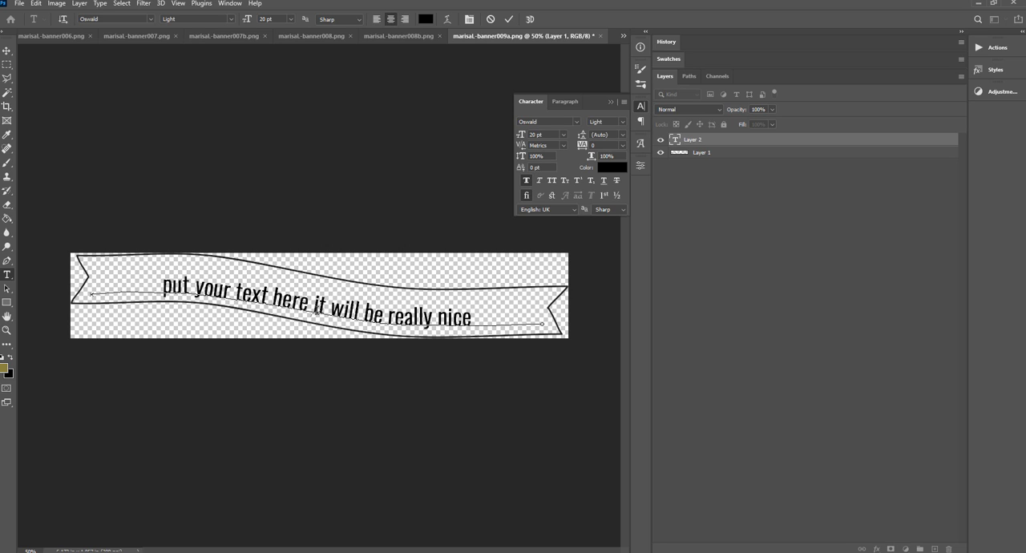
{"action": "mouse_move", "coordinate": [57, 252]}
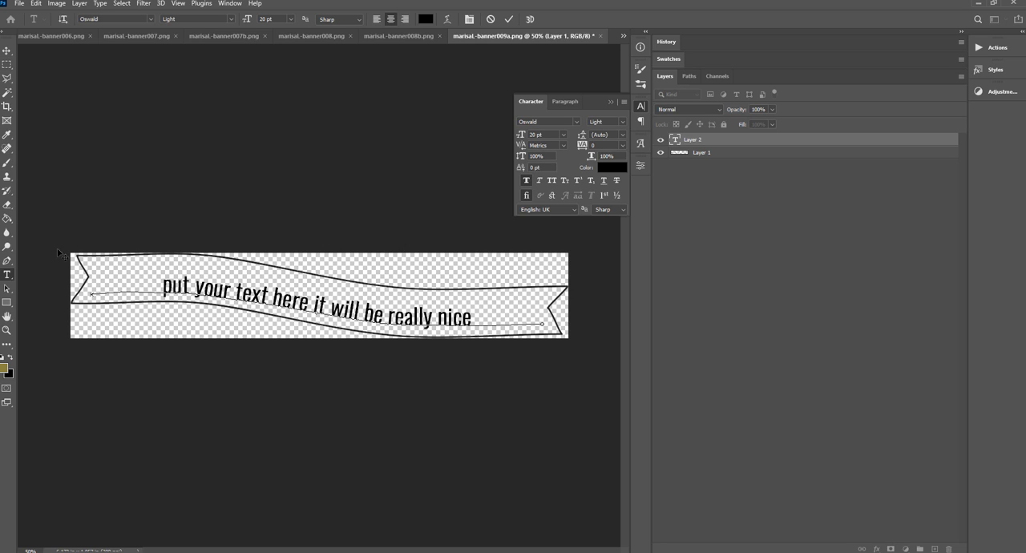
{"action": "mouse_move", "coordinate": [13, 295]}
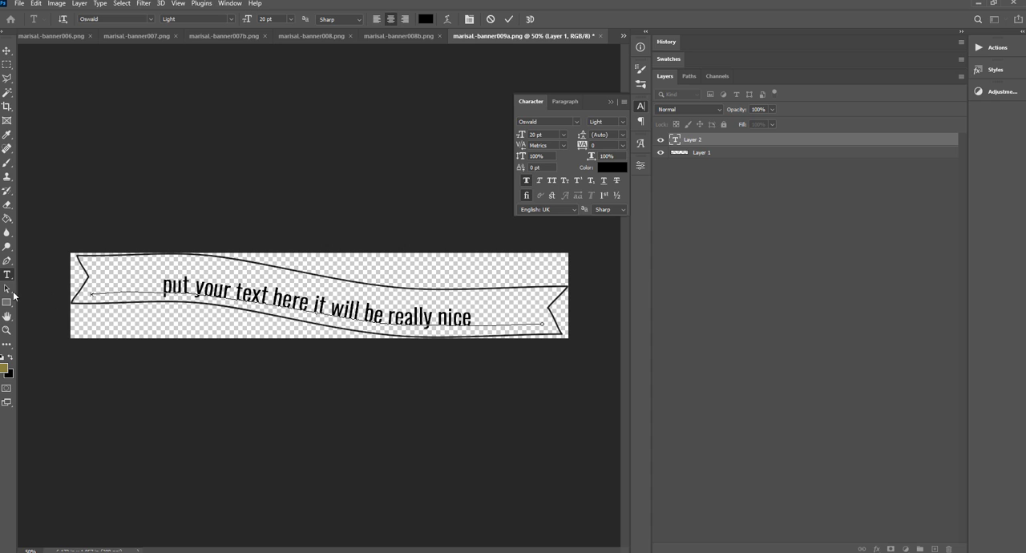
{"action": "mouse_move", "coordinate": [6, 289]}
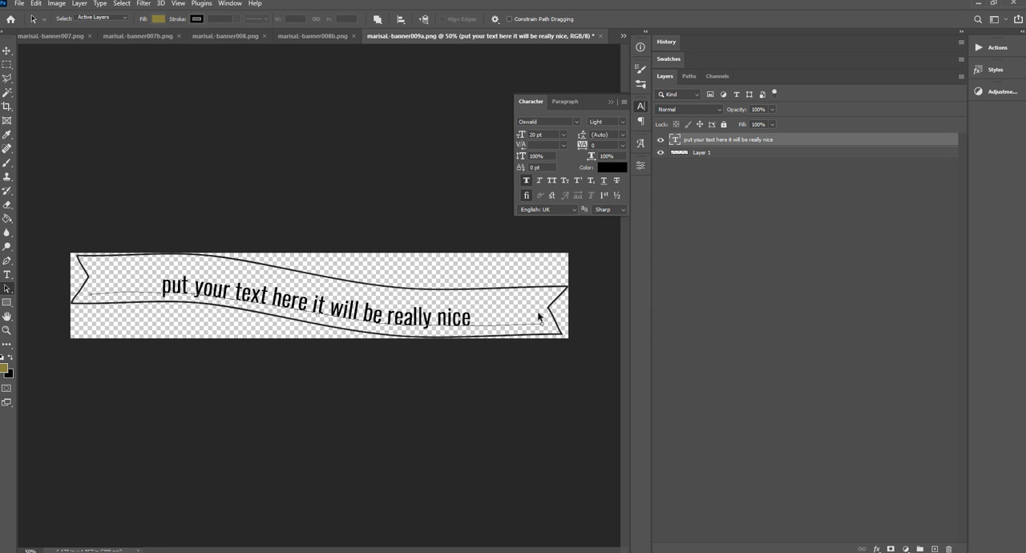
Pick up the text path with Path Selection, then switch to the Move tool to reposition it
{"action": "left_click", "coordinate": [564, 101]}
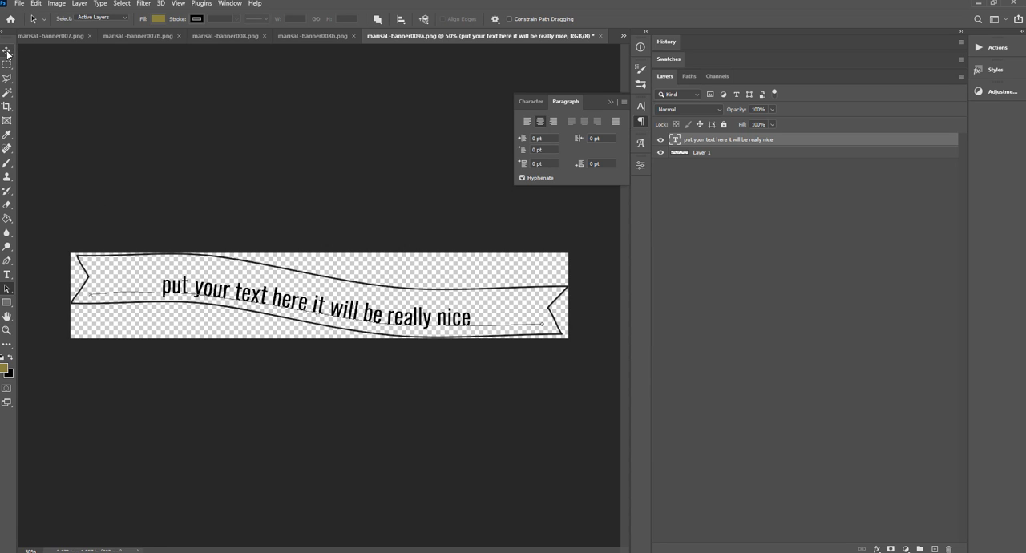
{"action": "left_click", "coordinate": [6, 51]}
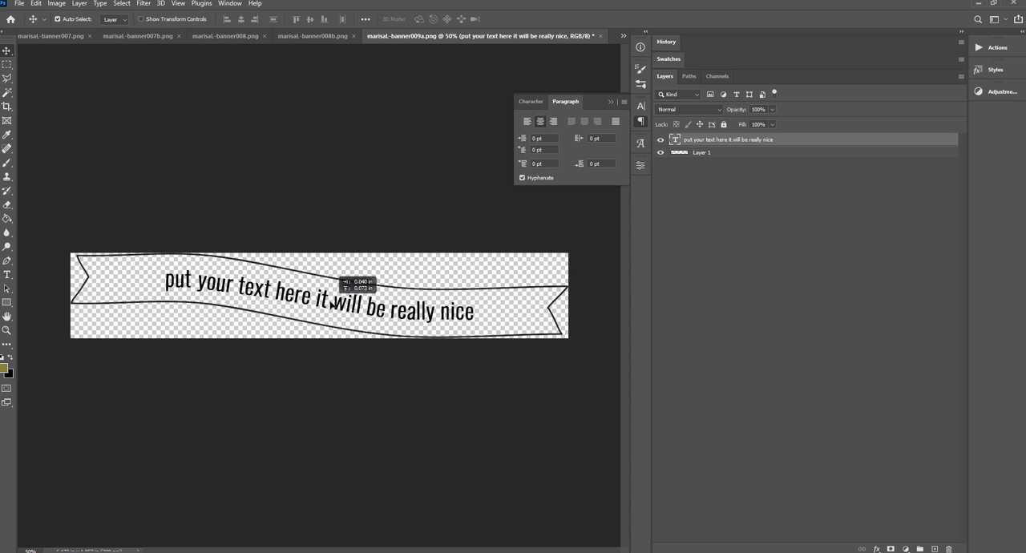
{"action": "mouse_move", "coordinate": [6, 218]}
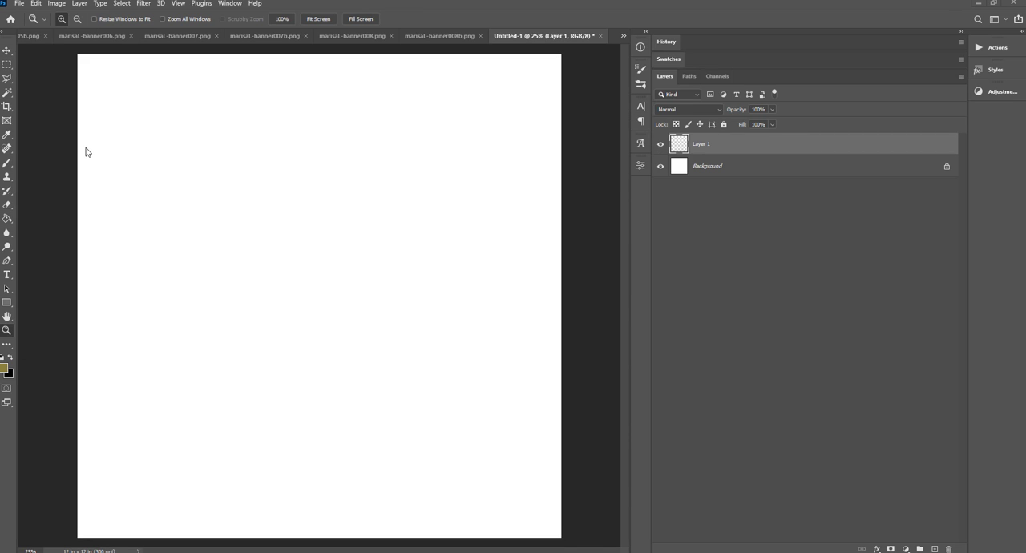
{"action": "mouse_move", "coordinate": [6, 304]}
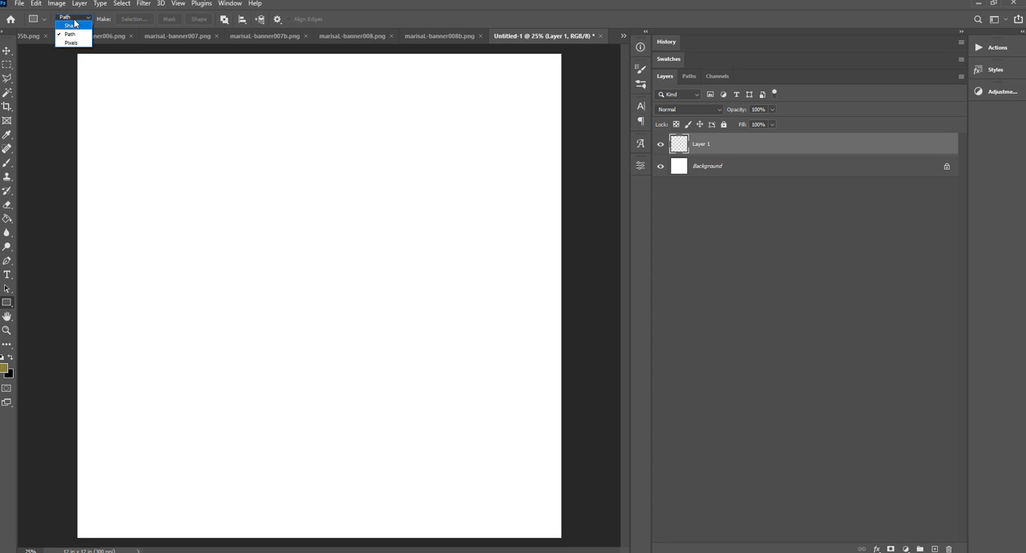
Draw a rectangular path in the canvas's upper half, then take the Type tool
{"action": "left_click", "coordinate": [70, 34]}
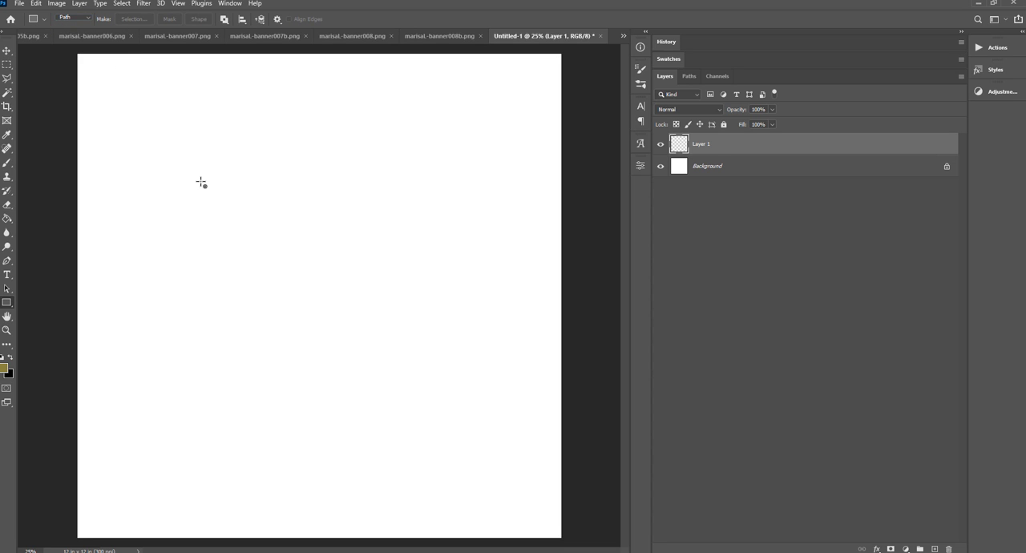
{"action": "left_click_drag", "start_coordinate": [200, 183], "coordinate": [446, 349]}
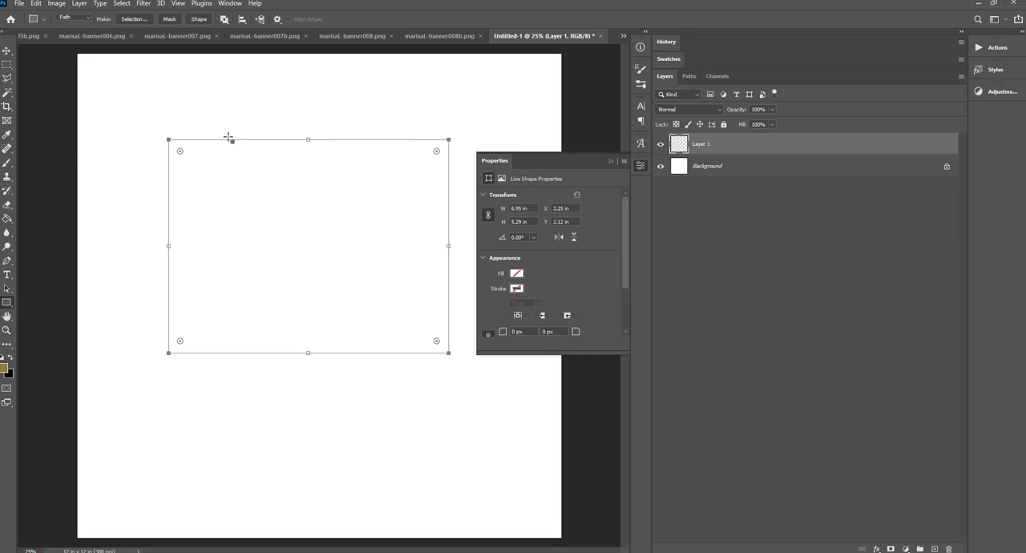
{"action": "left_click", "coordinate": [6, 276]}
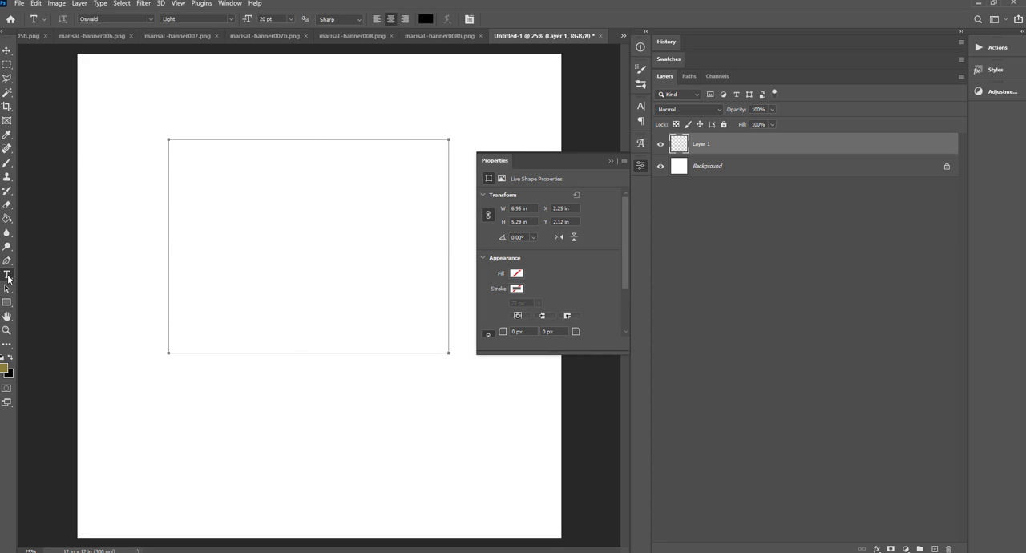
{"action": "mouse_move", "coordinate": [260, 194]}
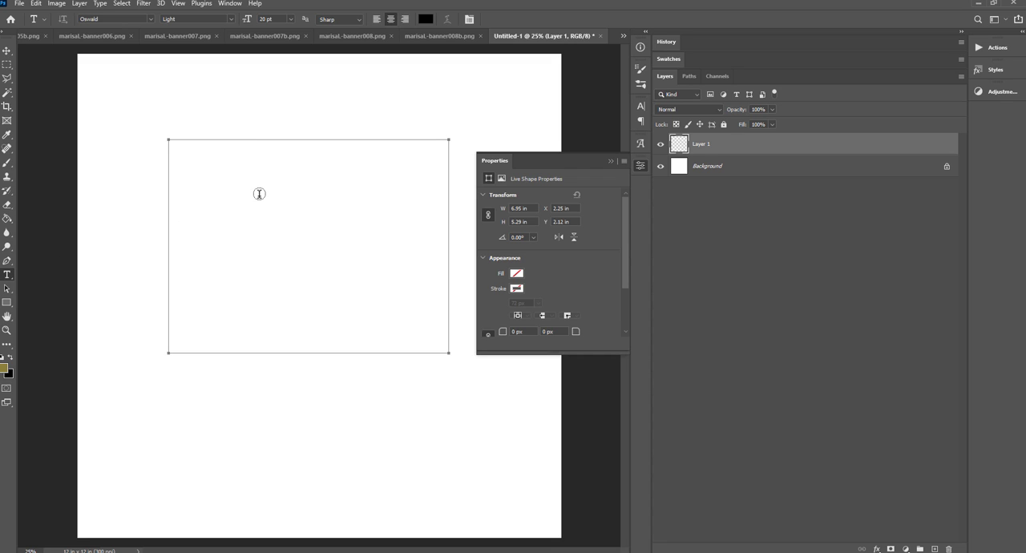
{"action": "mouse_move", "coordinate": [409, 288]}
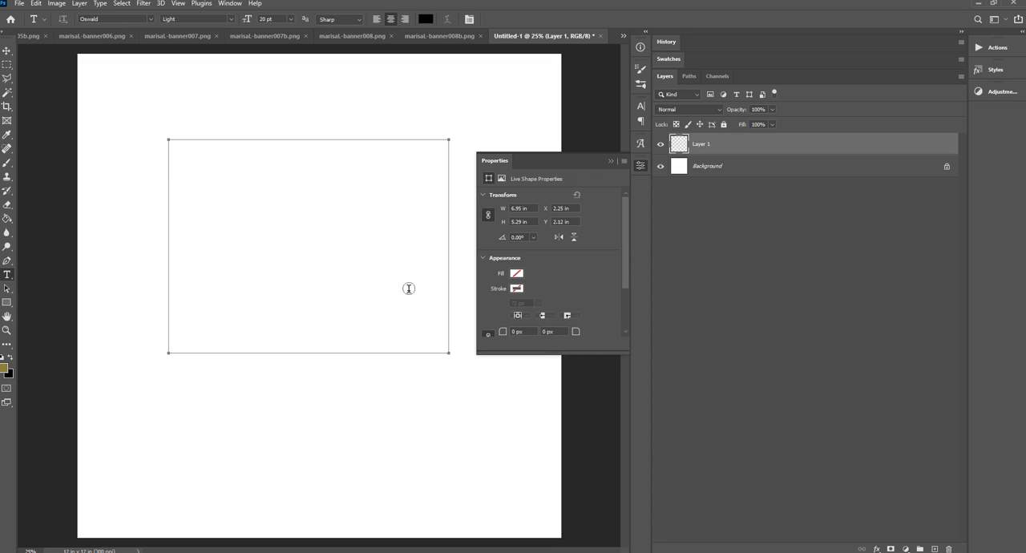
{"action": "mouse_move", "coordinate": [179, 154]}
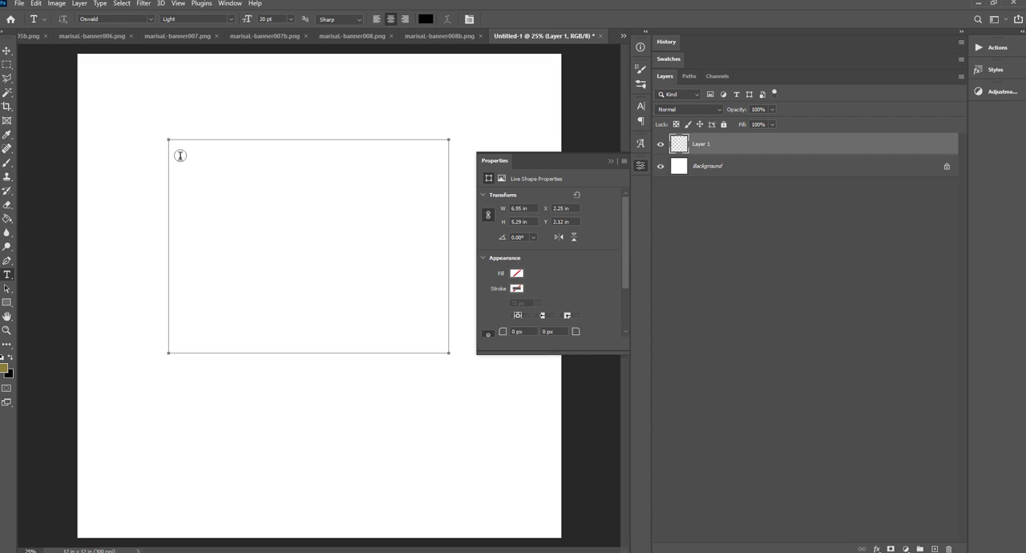
{"action": "mouse_move", "coordinate": [257, 186]}
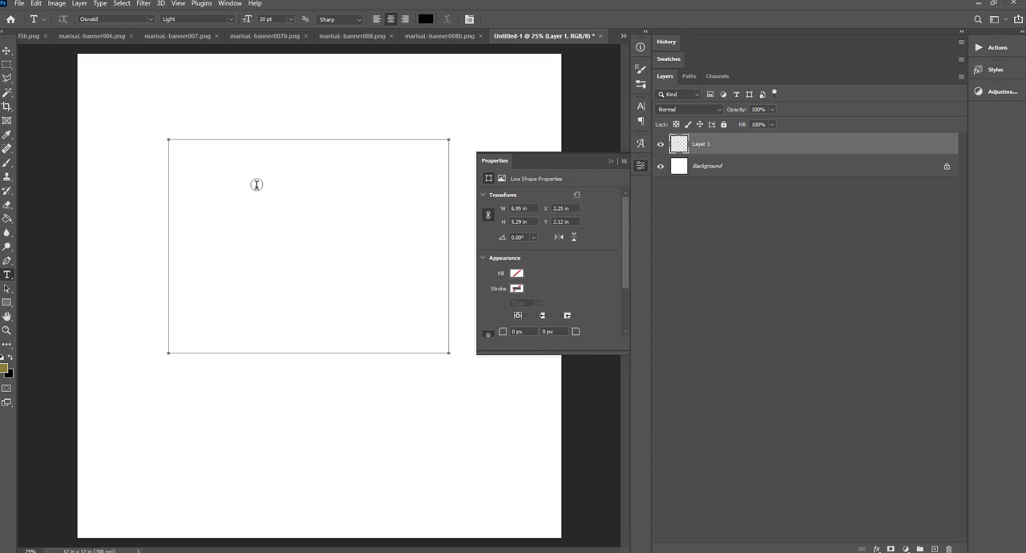
{"action": "mouse_move", "coordinate": [266, 138]}
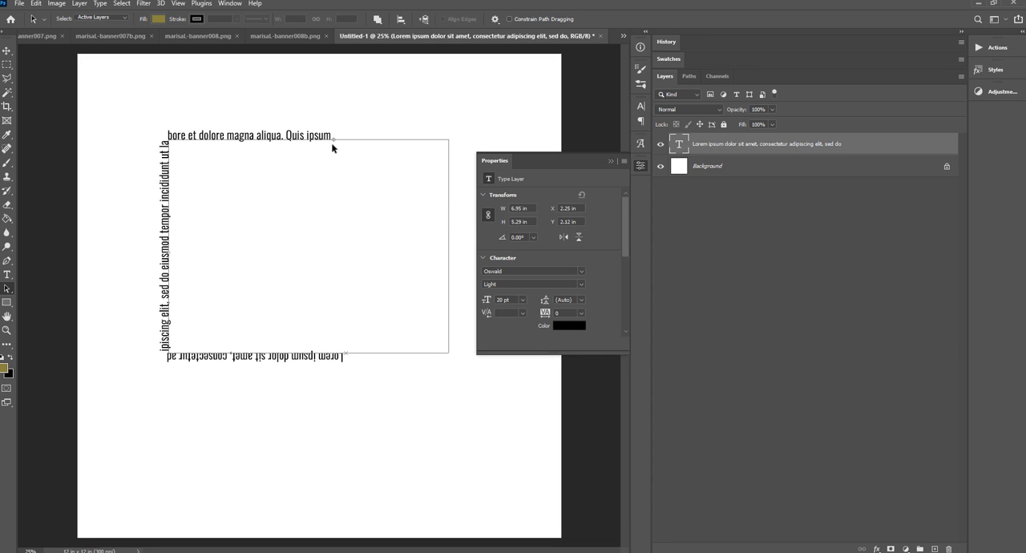
Finish the rectangle's text and return to the Rectangle shape tool
{"action": "left_click", "coordinate": [7, 301]}
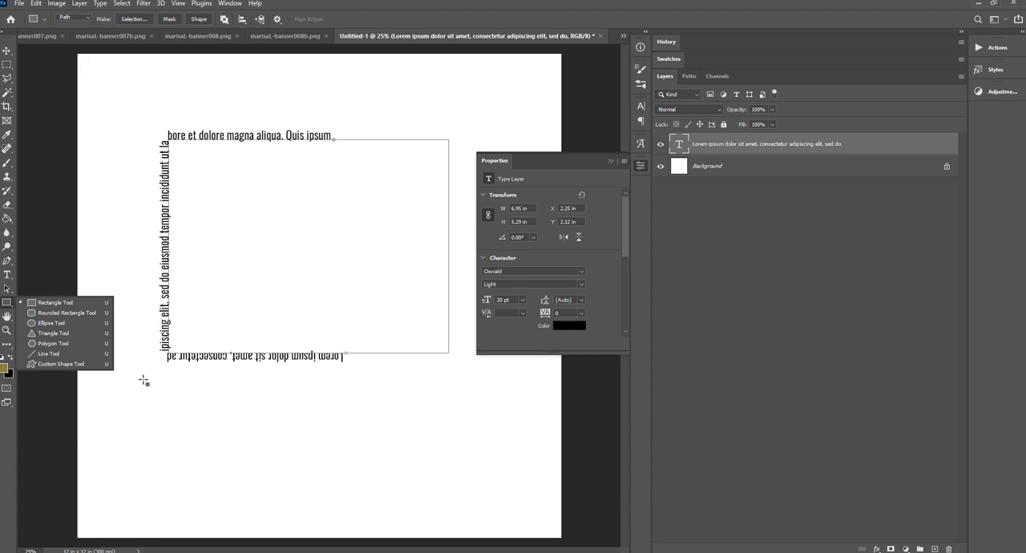
{"action": "left_click", "coordinate": [6, 39]}
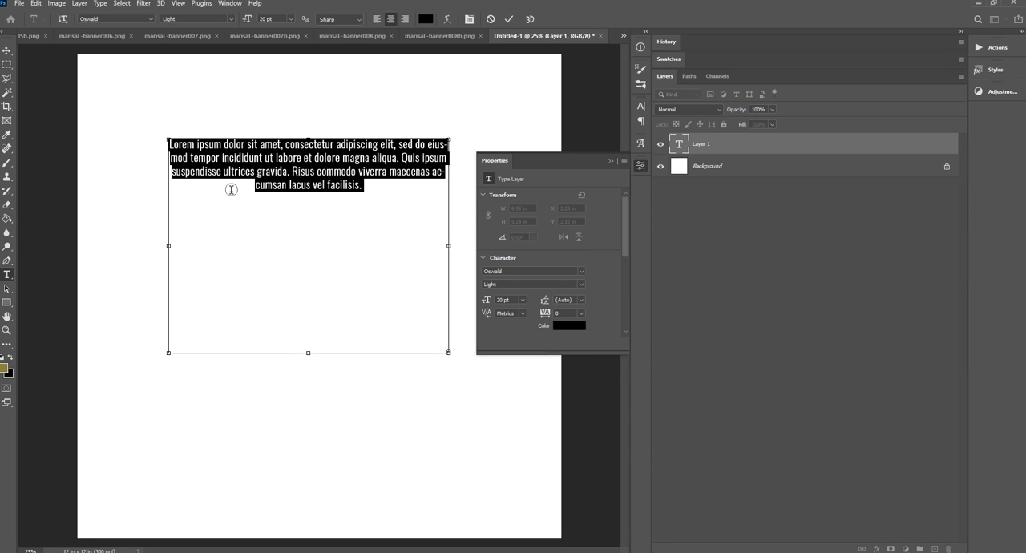
{"action": "mouse_move", "coordinate": [346, 205]}
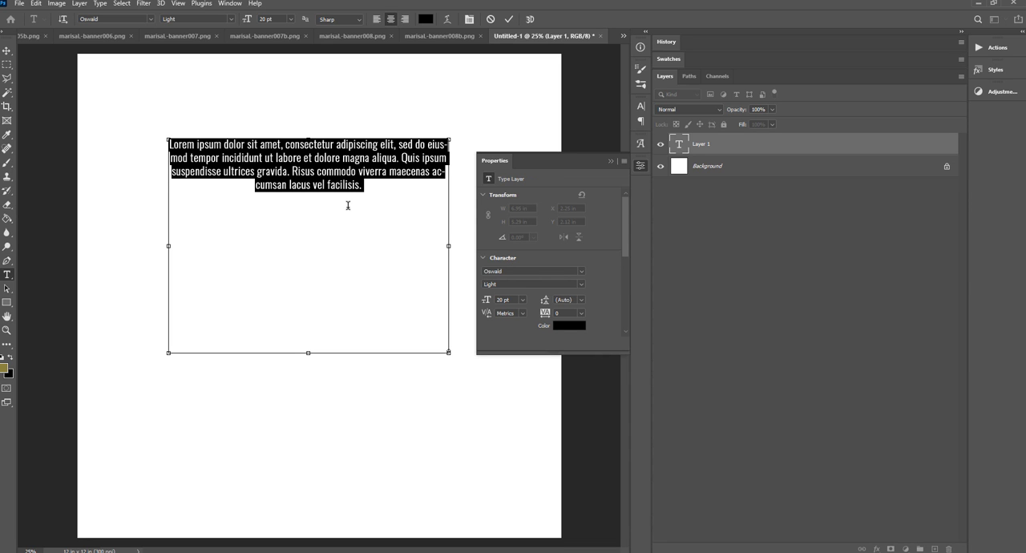